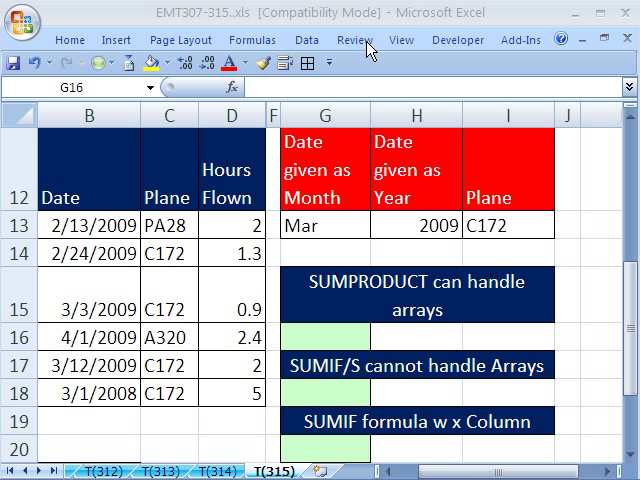
- Review the Mar (G13) and 2009 (H13) criteria, then select G16 for the formula
{"action": "left_click", "coordinate": [322, 340]}
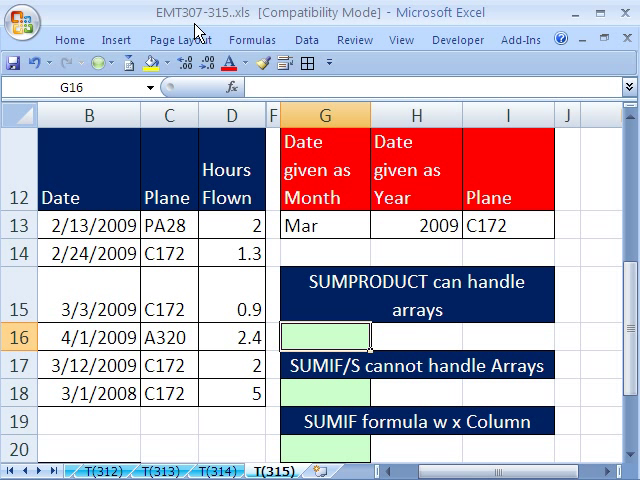
{"action": "mouse_move", "coordinate": [218, 32]}
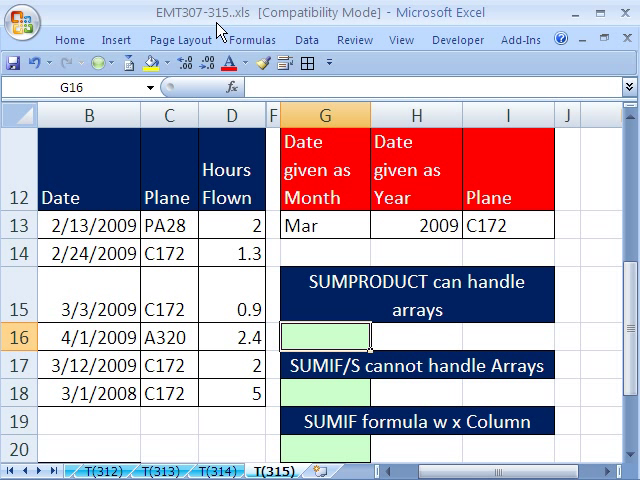
{"action": "mouse_move", "coordinate": [371, 441]}
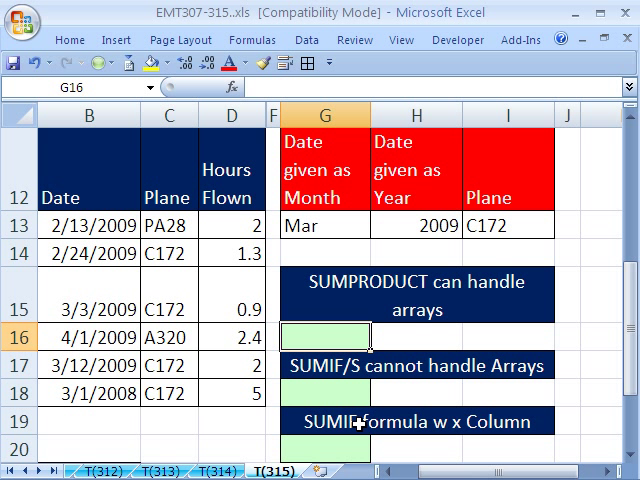
{"action": "mouse_move", "coordinate": [360, 425]}
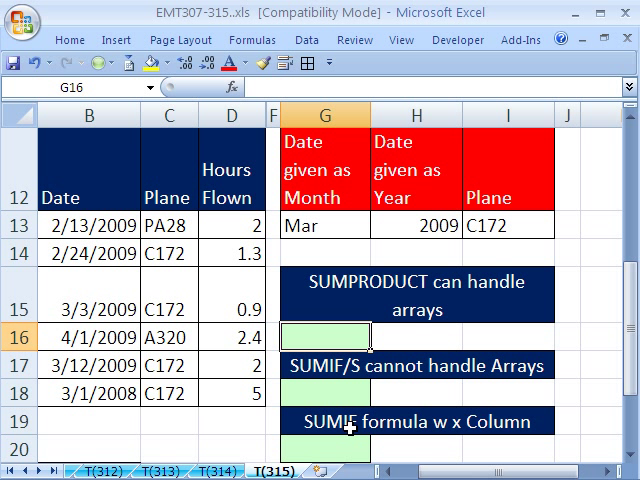
{"action": "mouse_move", "coordinate": [372, 430]}
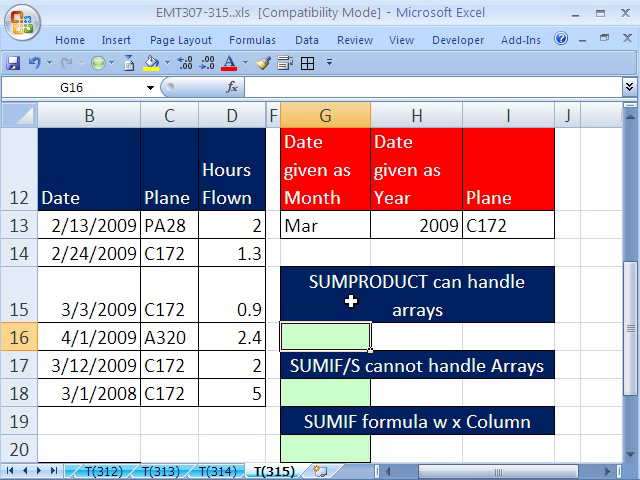
{"action": "mouse_move", "coordinate": [382, 305]}
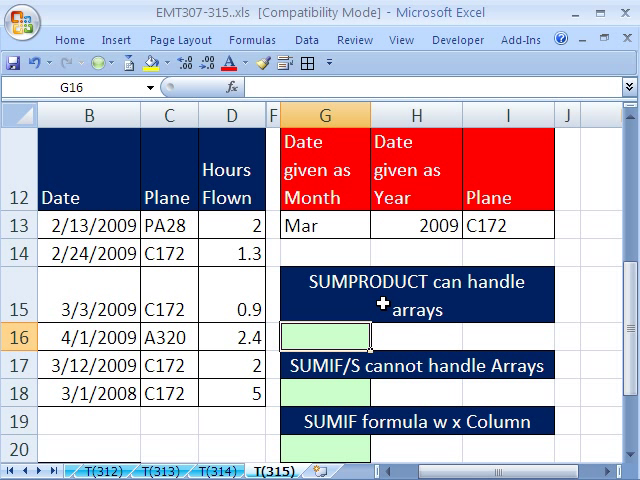
{"action": "mouse_move", "coordinate": [235, 245]}
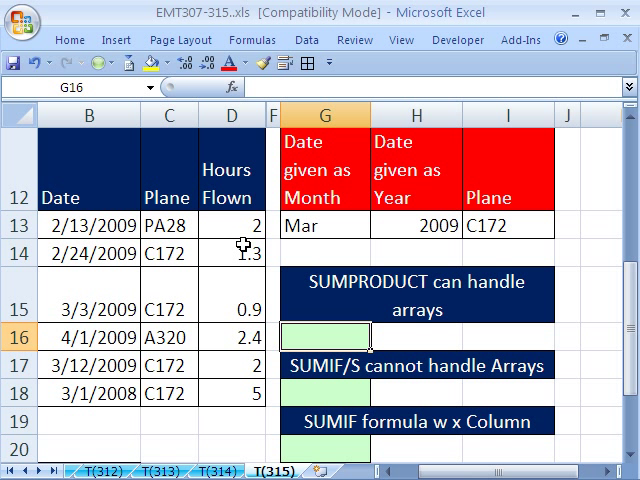
{"action": "mouse_move", "coordinate": [175, 382]}
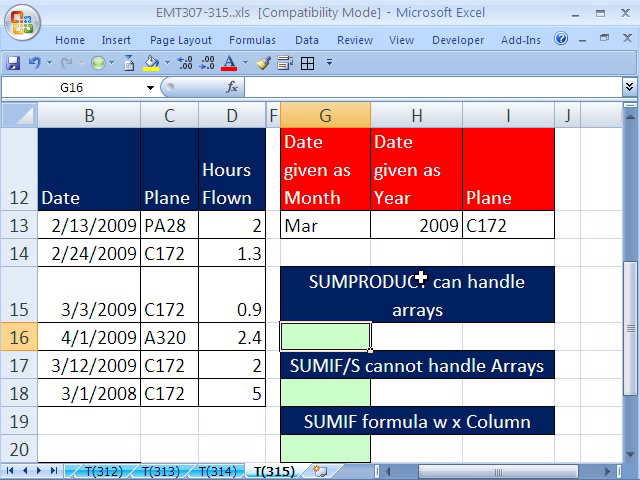
{"action": "left_click", "coordinate": [325, 224]}
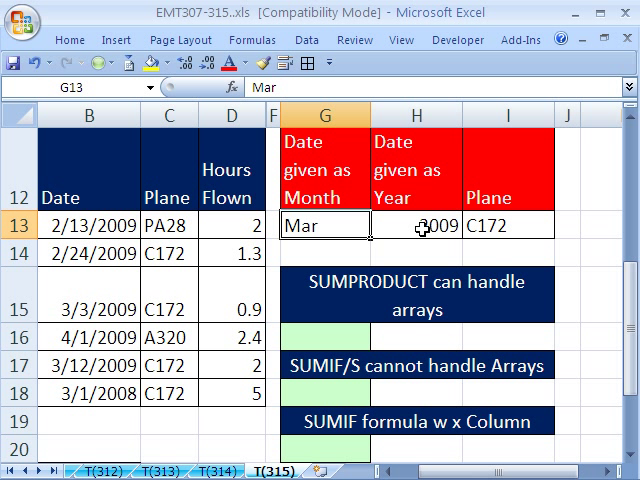
{"action": "left_click", "coordinate": [415, 225]}
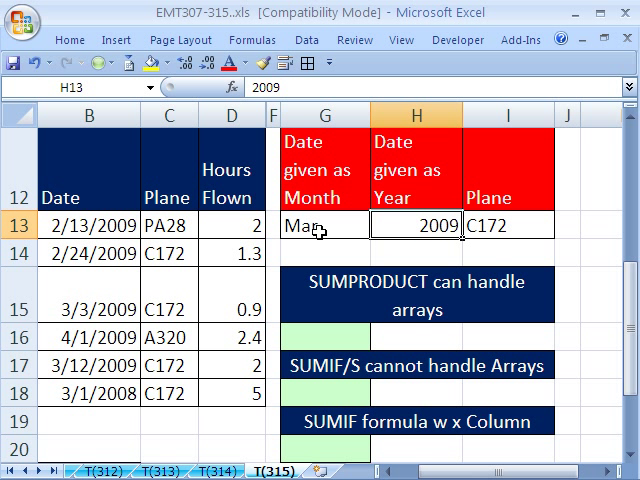
{"action": "left_click", "coordinate": [320, 225]}
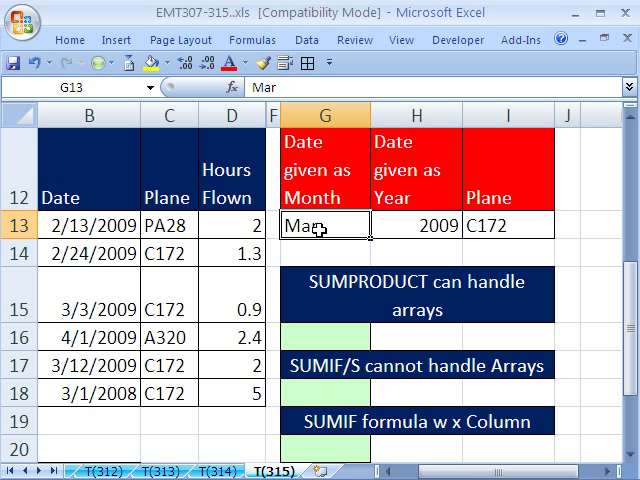
{"action": "left_click", "coordinate": [412, 224]}
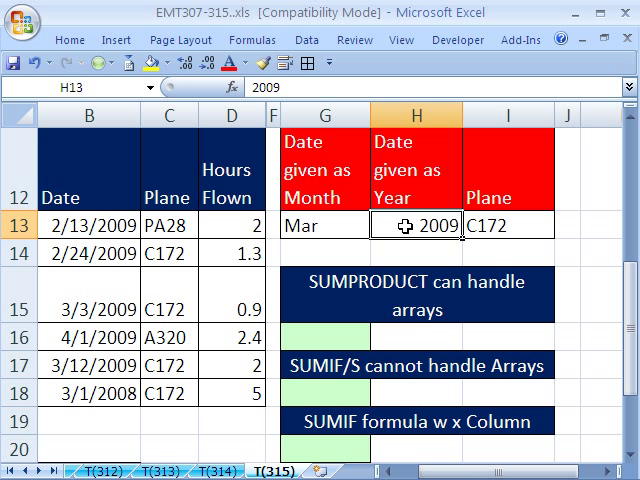
{"action": "mouse_move", "coordinate": [85, 225]}
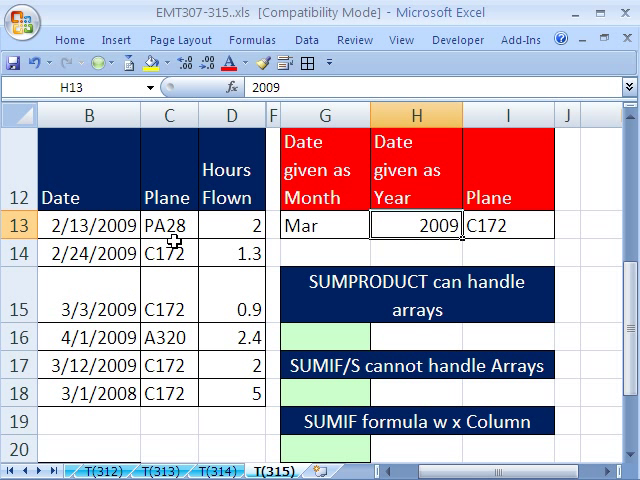
{"action": "mouse_move", "coordinate": [218, 242]}
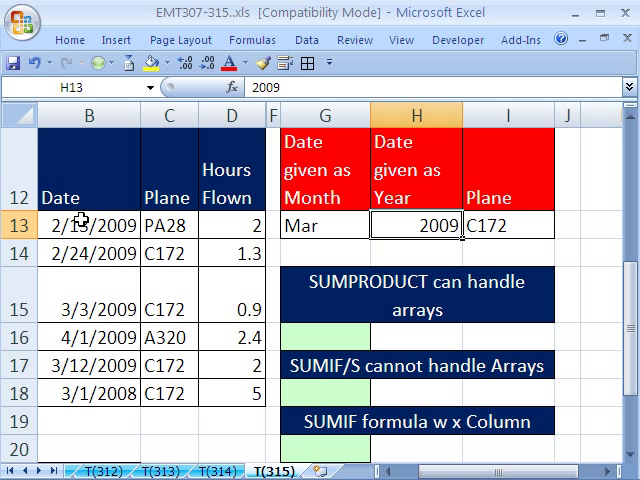
{"action": "mouse_move", "coordinate": [62, 244]}
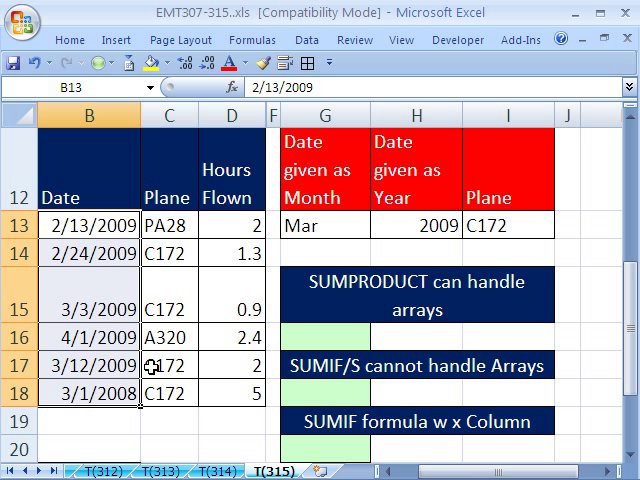
{"action": "mouse_move", "coordinate": [330, 393]}
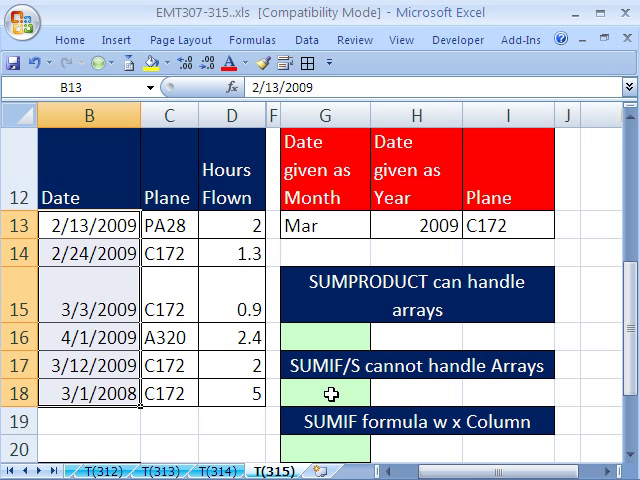
{"action": "left_click", "coordinate": [338, 443]}
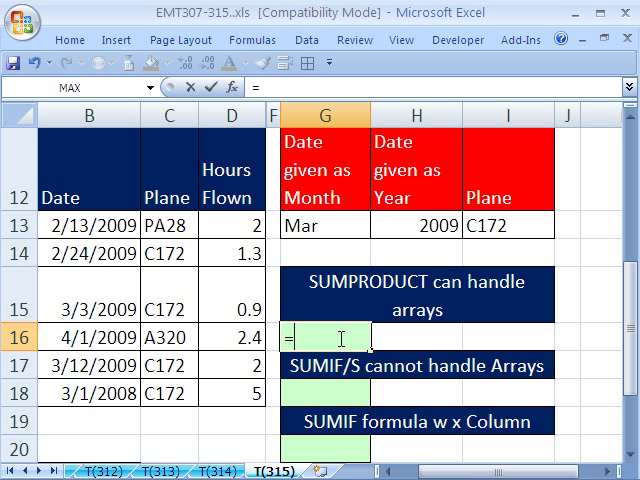
- Type =SUMPRODUCT(--(TEXT( in G16 to begin converting the B13:B18 dates
{"action": "type", "text": "=SUMPRODUCT("}
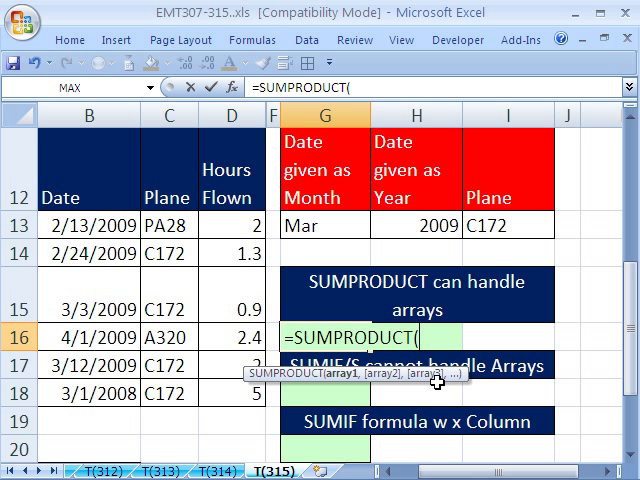
{"action": "mouse_move", "coordinate": [436, 382]}
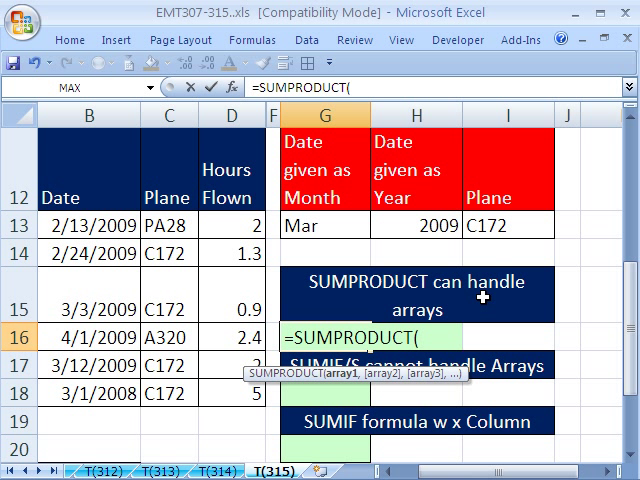
{"action": "mouse_move", "coordinate": [501, 224]}
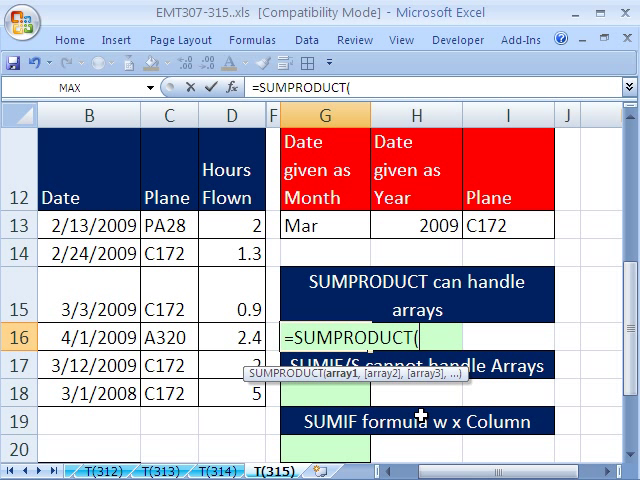
{"action": "type", "text": "--"}
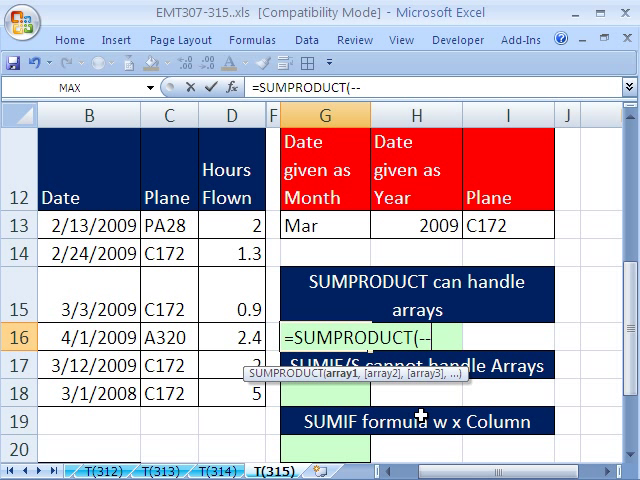
{"action": "type", "text": "("}
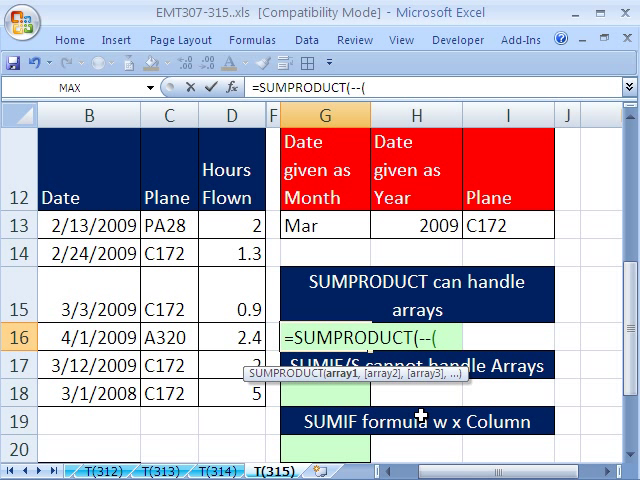
{"action": "type", "text": "TEXT(B13:B18"}
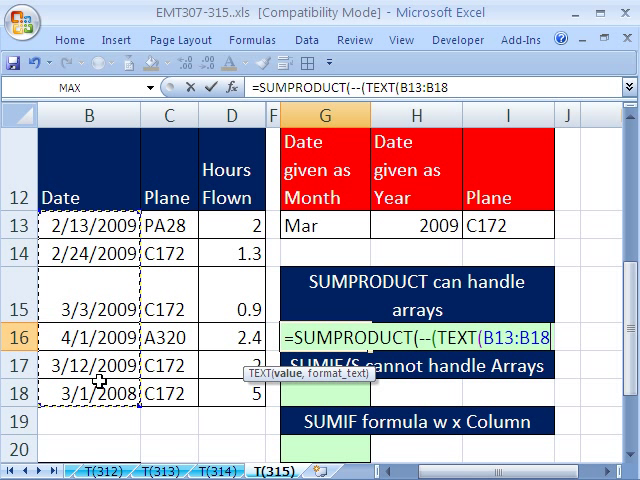
- Give the TEXT function the "mmmyyyy" format for the B13:B18 dates
{"action": "type", "text": ","}
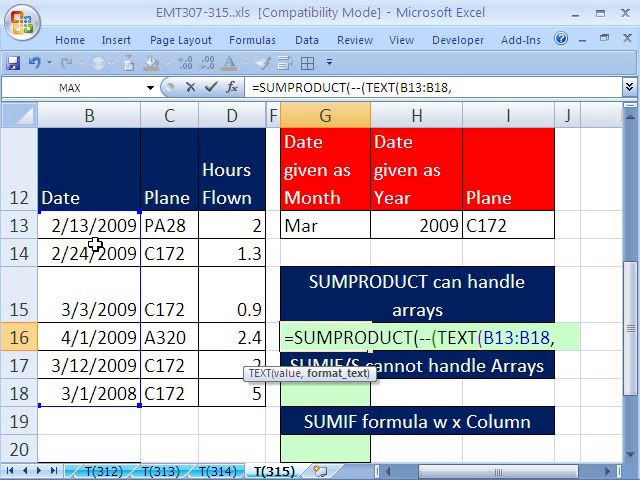
{"action": "mouse_move", "coordinate": [83, 267]}
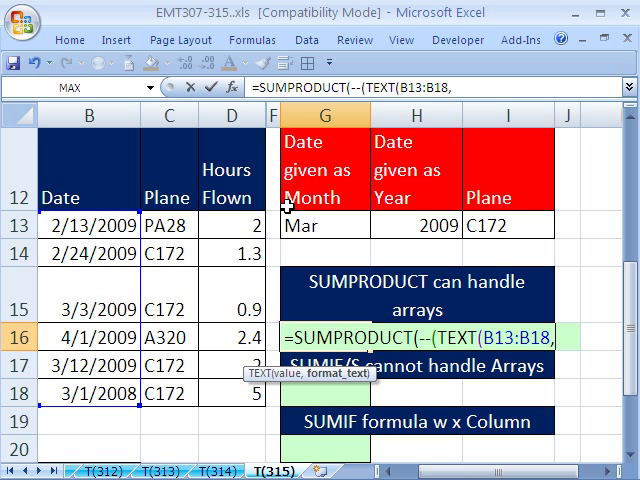
{"action": "mouse_move", "coordinate": [330, 224]}
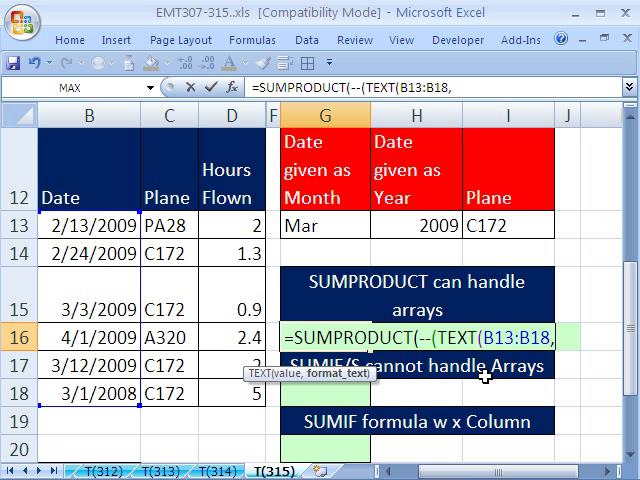
{"action": "type", "text": "\""}
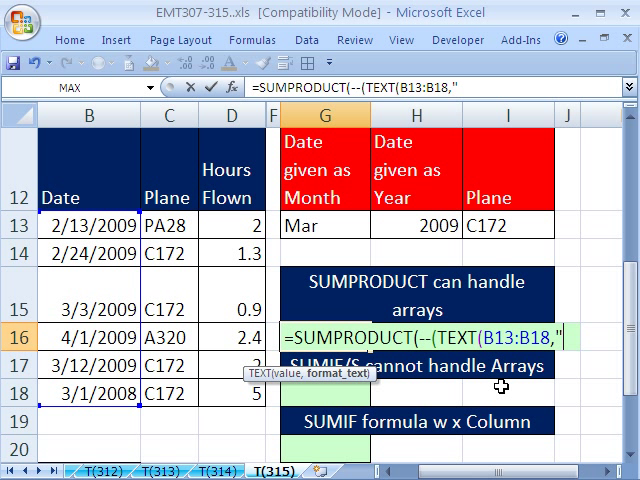
{"action": "type", "text": "mmm"}
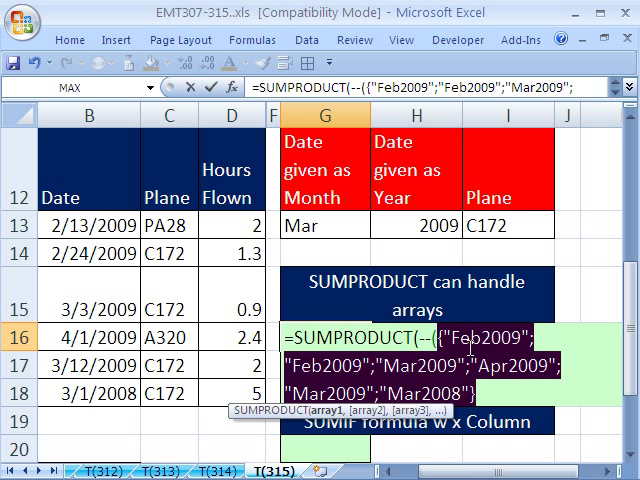
{"action": "mouse_move", "coordinate": [342, 232]}
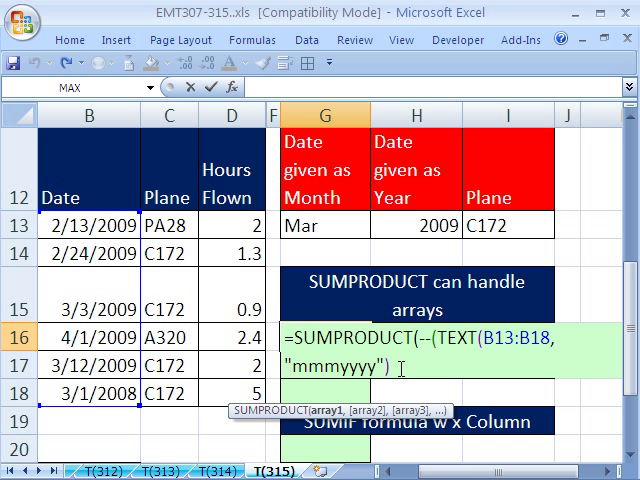
- Compare the converted dates with G13&H13 and evaluate the part with F9
{"action": "type", "text": "=G13&"}
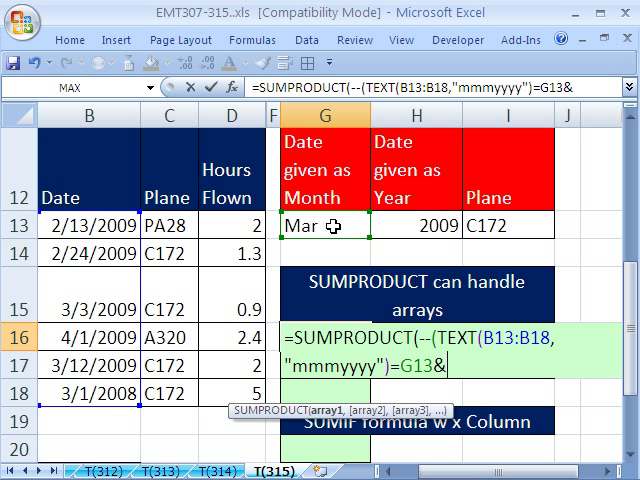
{"action": "mouse_move", "coordinate": [330, 215]}
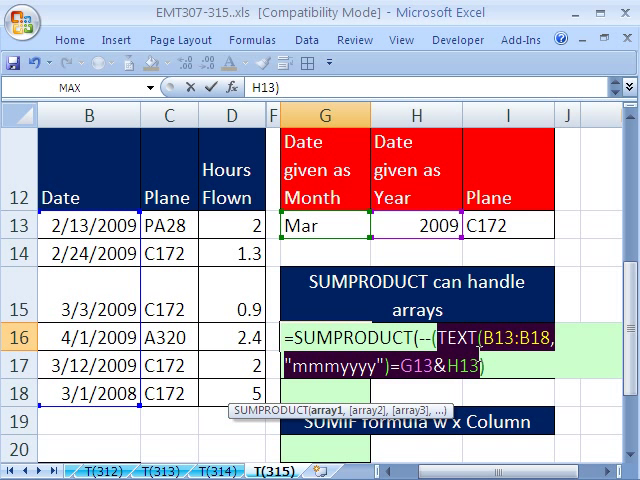
{"action": "key", "text": "F9"}
{"action": "type", "text": ",--"}
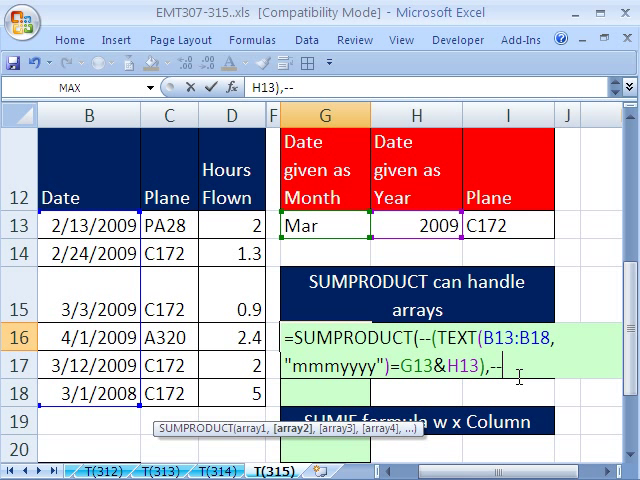
- Add the C13:C18=I13 plane condition and the D13:D18 Hours Flown range to SUMPRODUCT
{"action": "type", "text": "("}
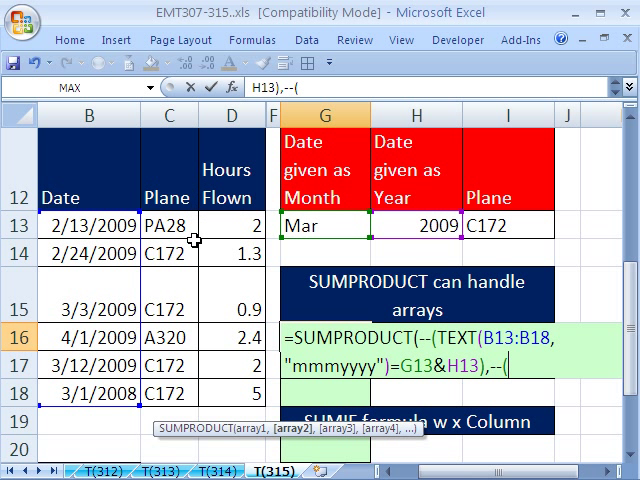
{"action": "type", "text": "C13:C18="}
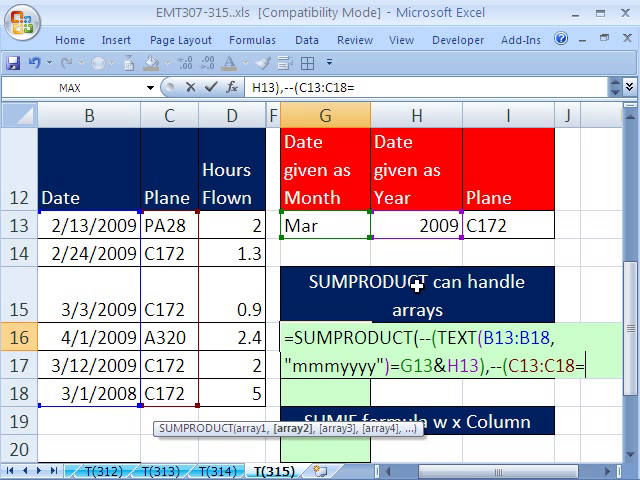
{"action": "left_click", "coordinate": [497, 225]}
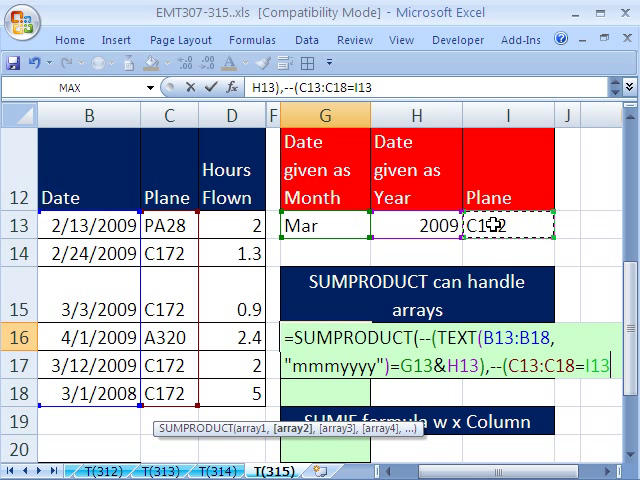
{"action": "type", "text": ","}
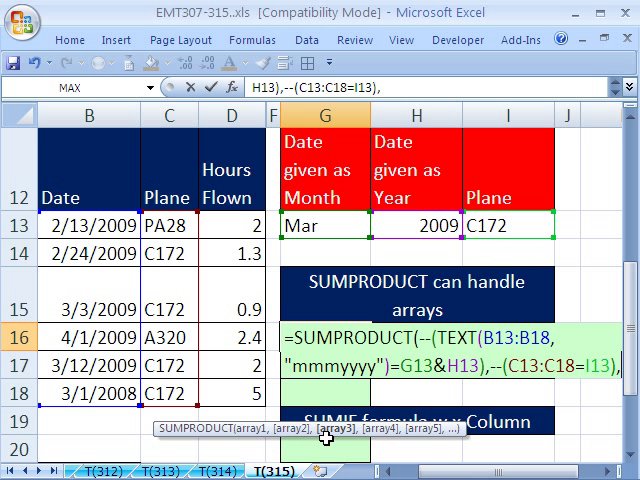
{"action": "left_click_drag", "start_coordinate": [225, 216], "coordinate": [225, 385]}
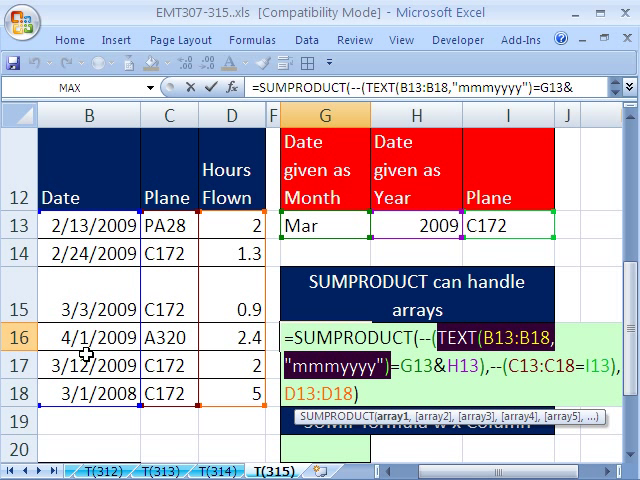
{"action": "mouse_move", "coordinate": [345, 243]}
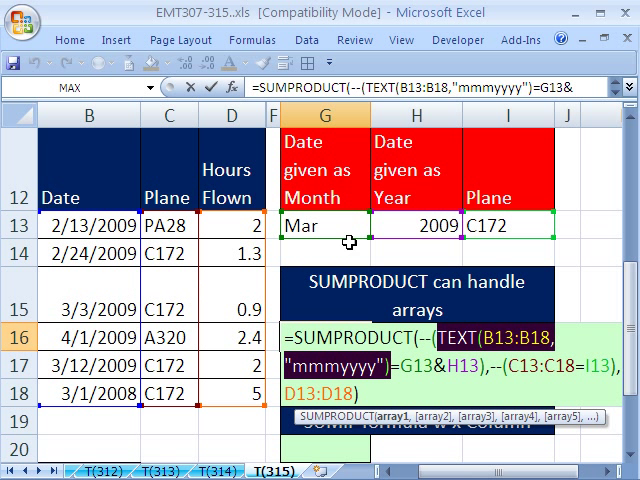
{"action": "mouse_move", "coordinate": [283, 442]}
{"action": "type", "text": "="}
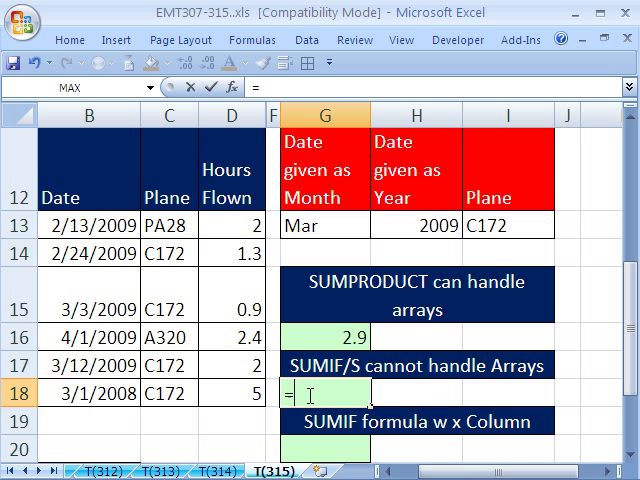
- Enter =SUMIFS(D13:D18,TEXT(B13:B18,"mmmyyyy"),G13&H13,C13:C18,I13) in G18
{"action": "type", "text": "SUMIFS(D13:D18"}
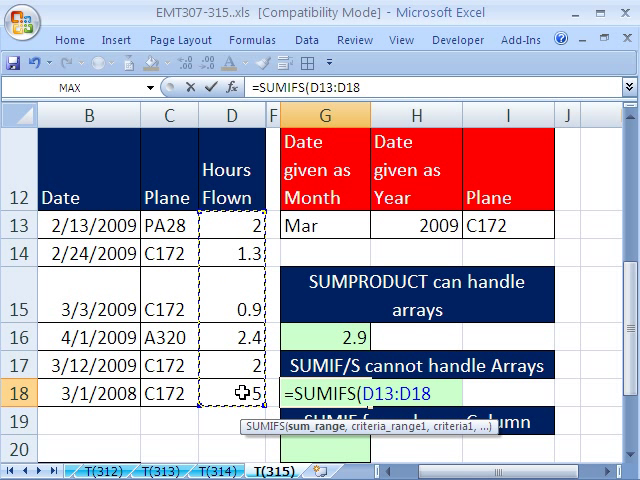
{"action": "type", "text": ","}
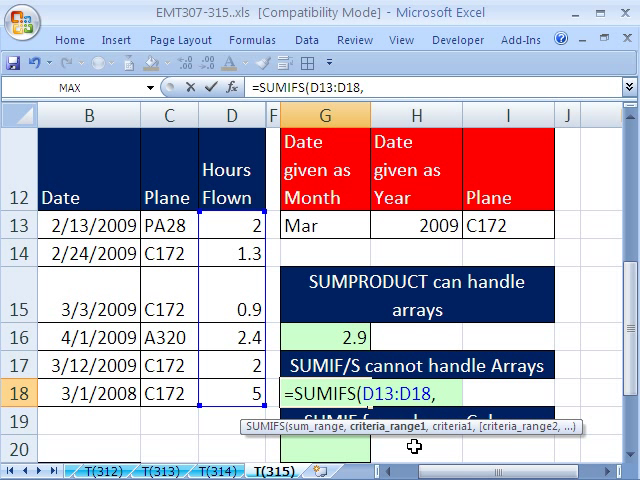
{"action": "type", "text": "TEXT(B13:B18,\"mmmyyyy\")"}
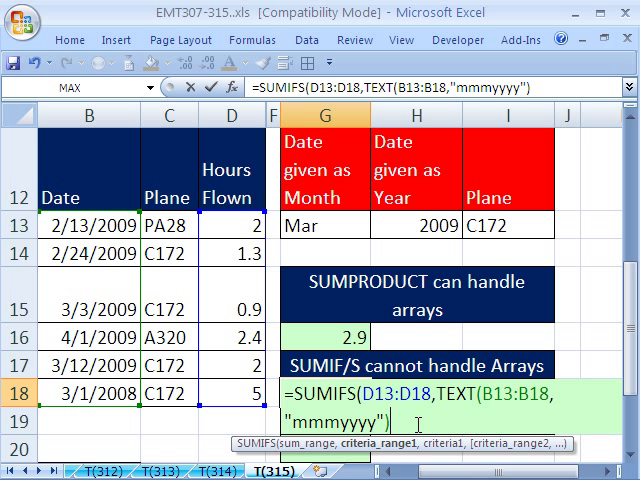
{"action": "type", "text": ","}
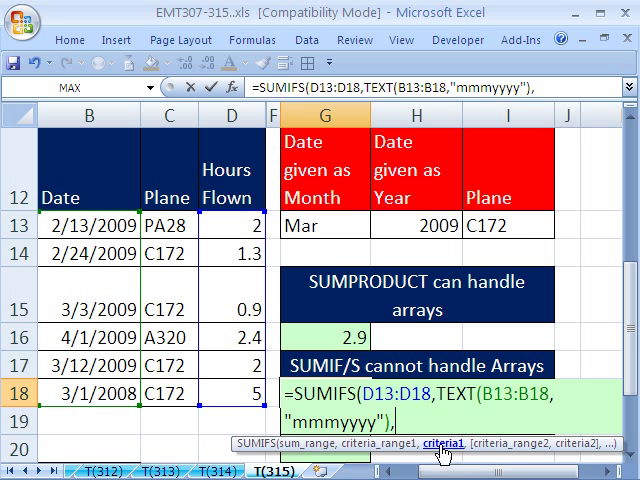
{"action": "left_click", "coordinate": [325, 222]}
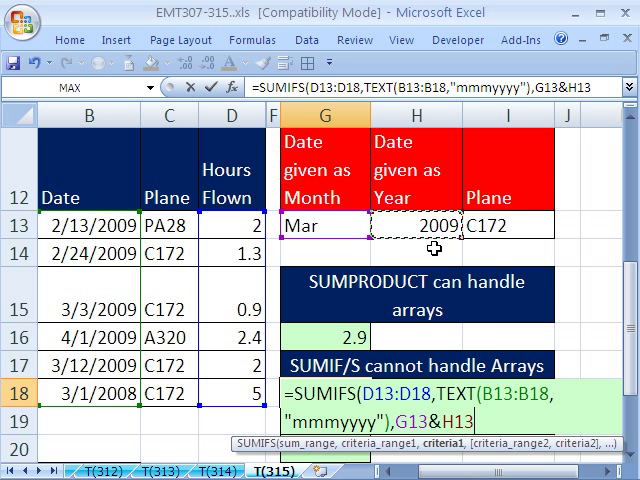
{"action": "type", "text": ","}
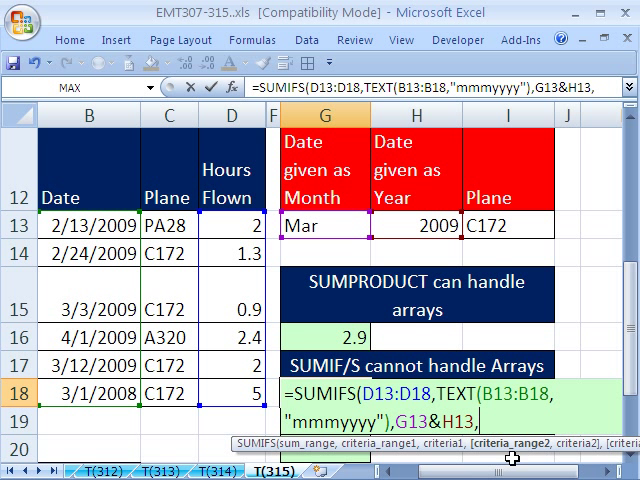
{"action": "mouse_move", "coordinate": [177, 221]}
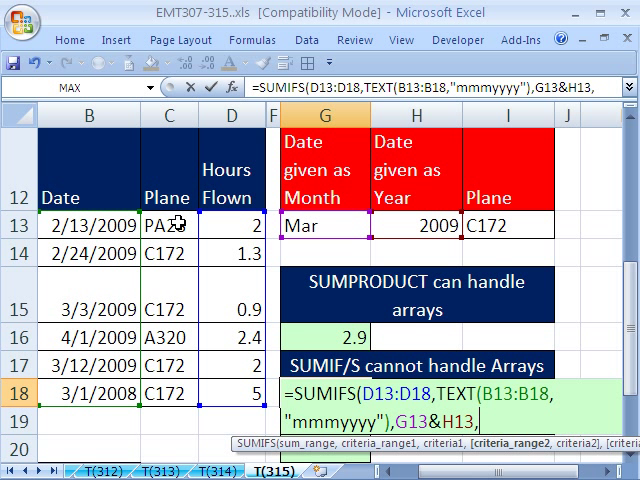
{"action": "type", "text": "C13:C18,I13)"}
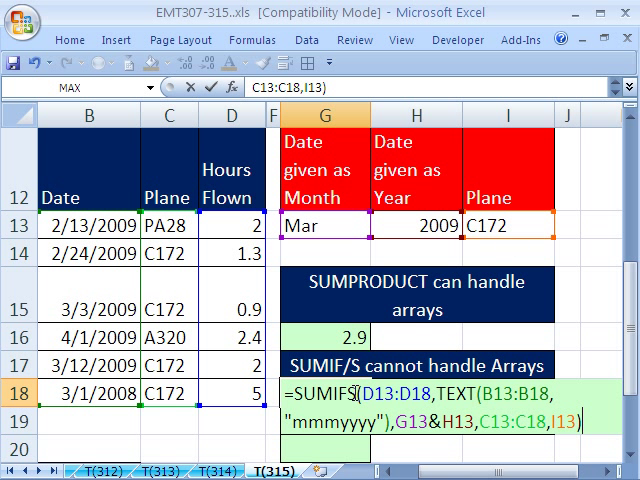
{"action": "mouse_move", "coordinate": [341, 334]}
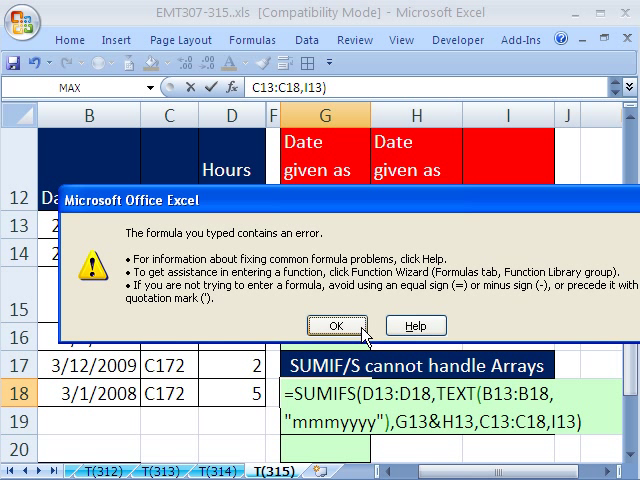
- Dismiss the 'formula contains an error' message for the TEXT-based SUMIFS
{"action": "left_click", "coordinate": [337, 325]}
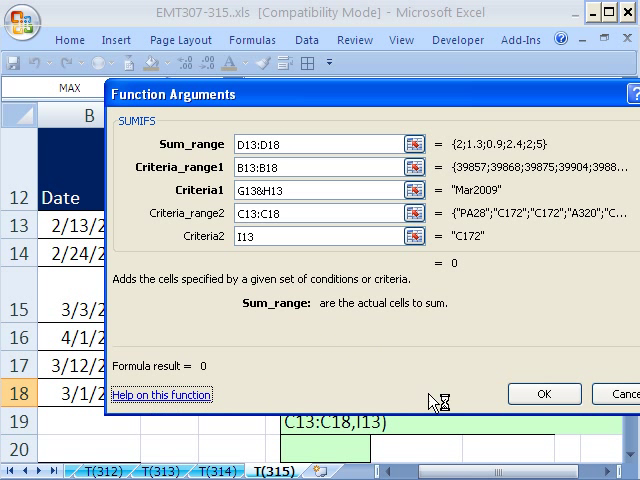
- Open the SUMIFS help article and scroll through its syntax and argument notes
{"action": "left_click", "coordinate": [161, 394]}
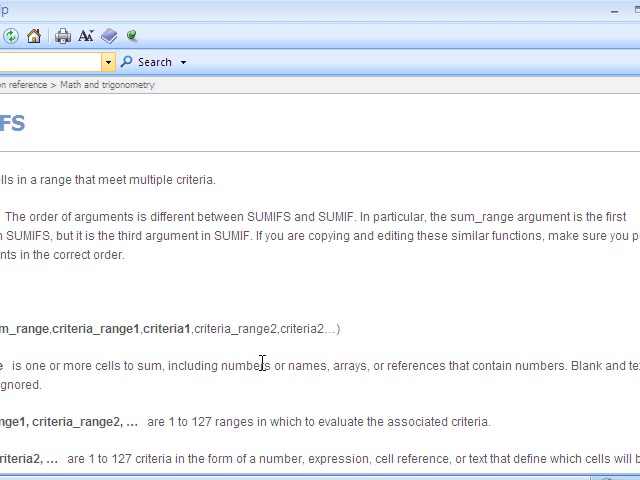
{"action": "scroll", "scroll_direction": "down", "scroll_amount": 3}
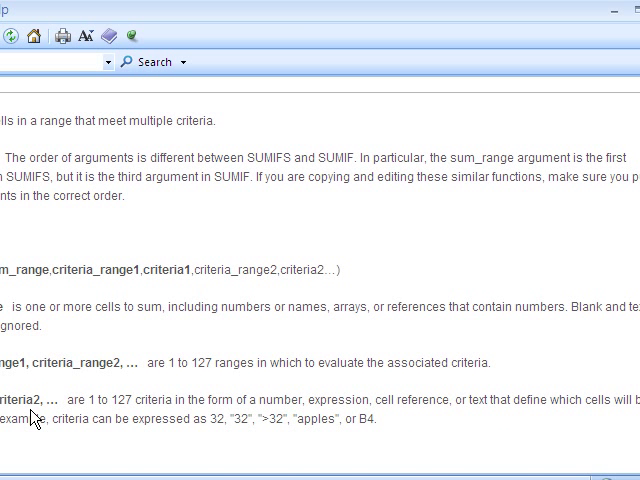
{"action": "scroll", "scroll_direction": "down", "scroll_amount": 3}
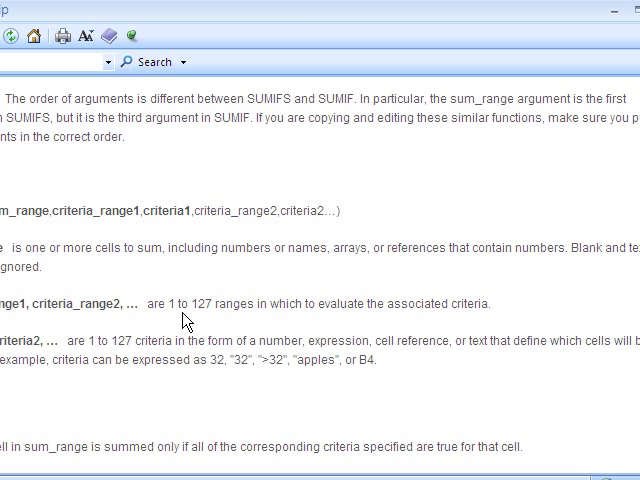
{"action": "mouse_move", "coordinate": [257, 322]}
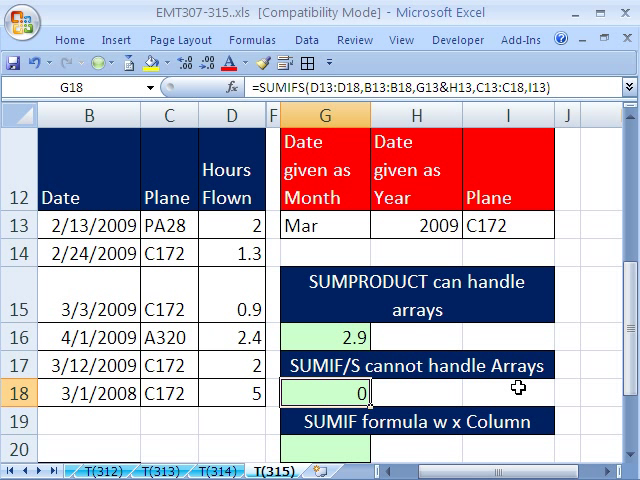
{"action": "mouse_move", "coordinate": [520, 375]}
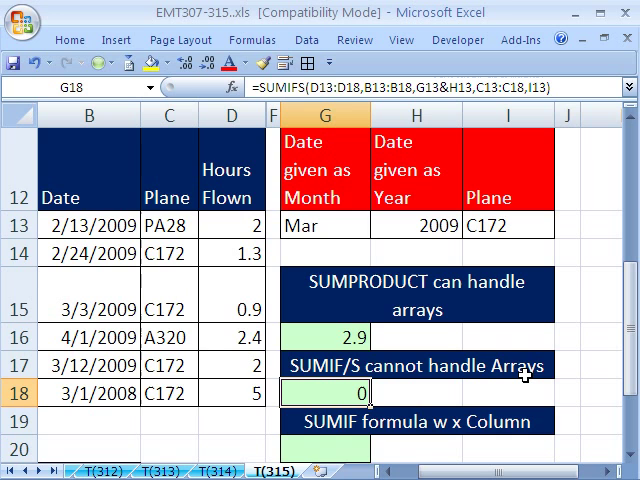
{"action": "mouse_move", "coordinate": [558, 363]}
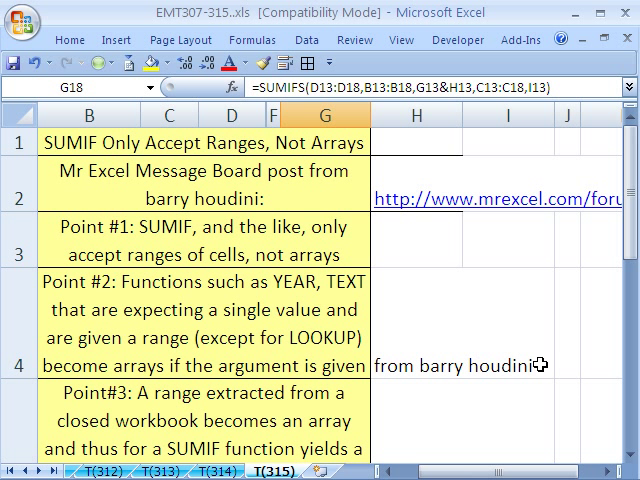
- Scroll T(315) to rows 11–19 showing 2.9 in G16 and 0 in G18
{"action": "scroll", "scroll_direction": "down", "scroll_amount": 3}
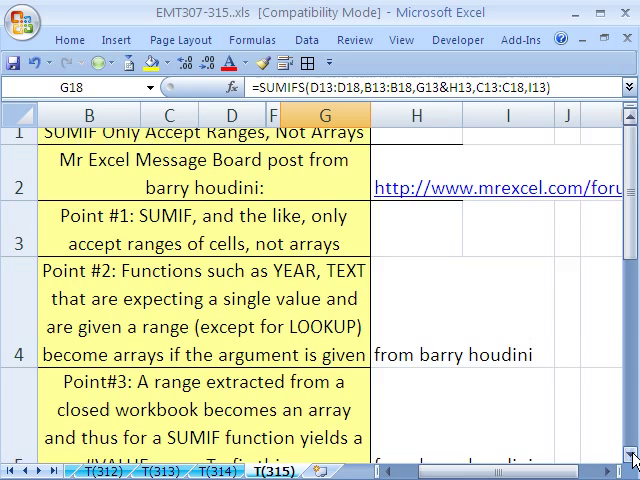
{"action": "scroll", "scroll_direction": "down", "scroll_amount": 3}
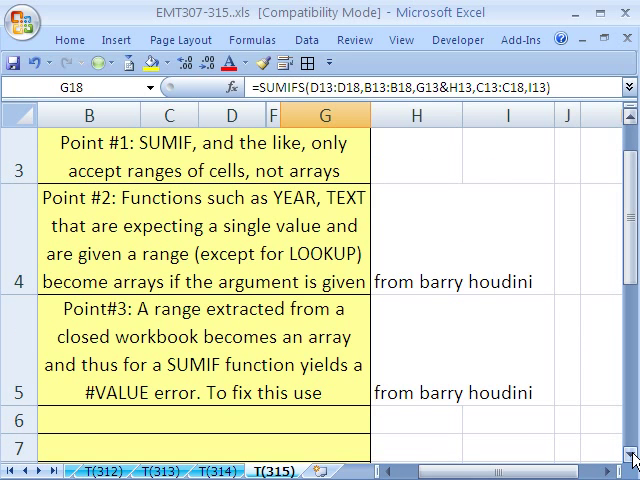
{"action": "scroll", "scroll_direction": "down", "scroll_amount": 3}
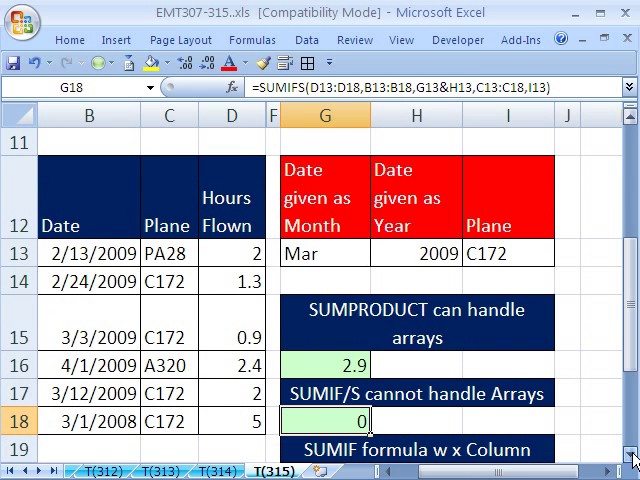
{"action": "scroll", "scroll_direction": "down", "scroll_amount": 3}
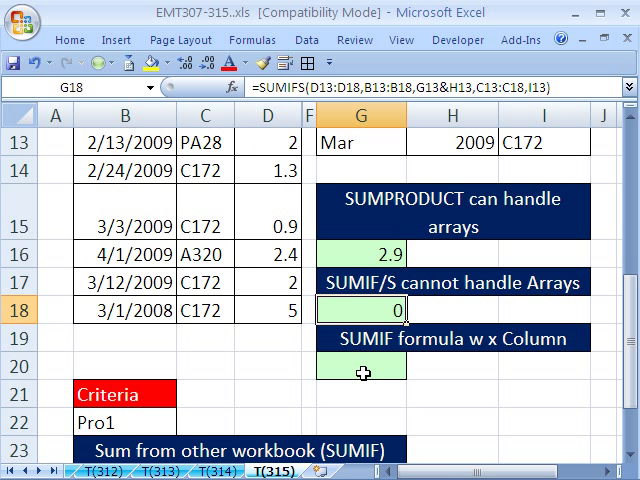
{"action": "type", "text": "=SUMPRODUCT(--(TEXT(B13:B18,\"mmmyyyy\")=G13&H13),--(C13:C18=I13),D13:D18)"}
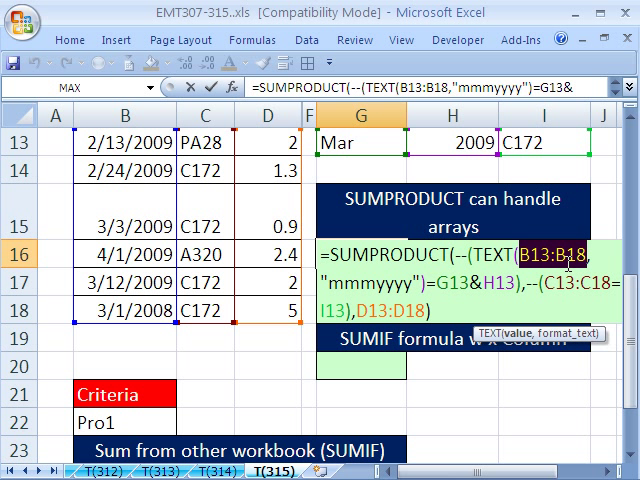
{"action": "mouse_move", "coordinate": [565, 273]}
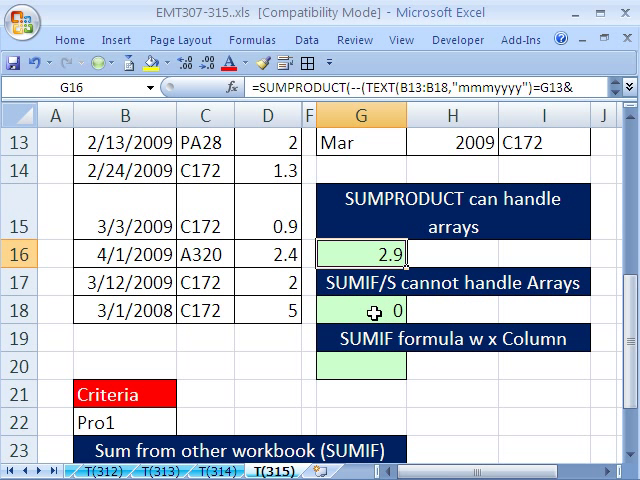
{"action": "scroll", "scroll_direction": "down", "scroll_amount": 3}
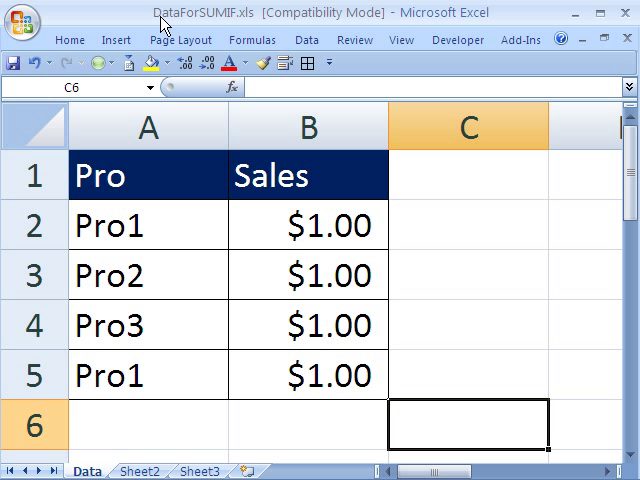
{"action": "mouse_move", "coordinate": [185, 27]}
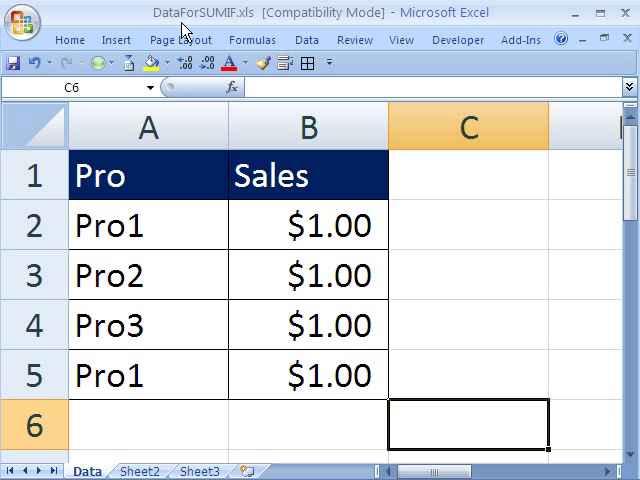
{"action": "mouse_move", "coordinate": [140, 345]}
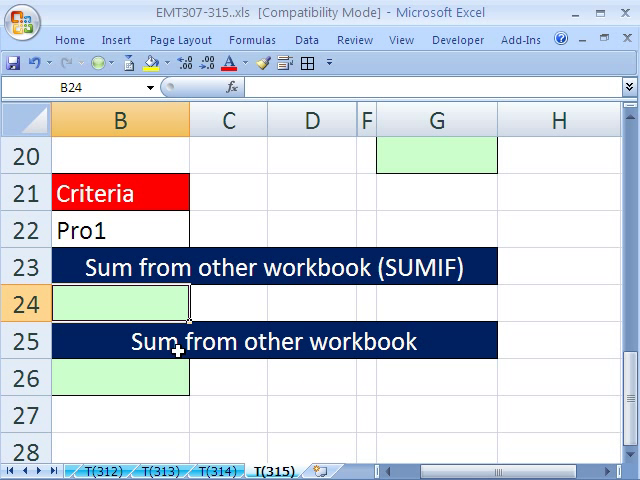
- Enter a SUMIF in B24 using DataForSUMIF.xls ranges A2:A5, B2:B5 and criterion B22
{"action": "type", "text": "=su"}
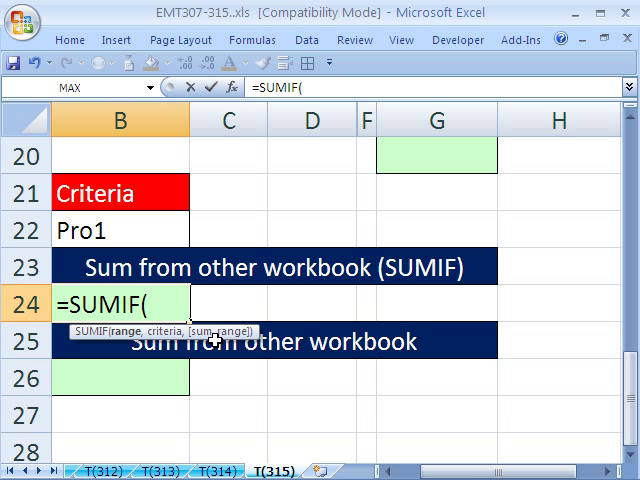
{"action": "mouse_move", "coordinate": [145, 376]}
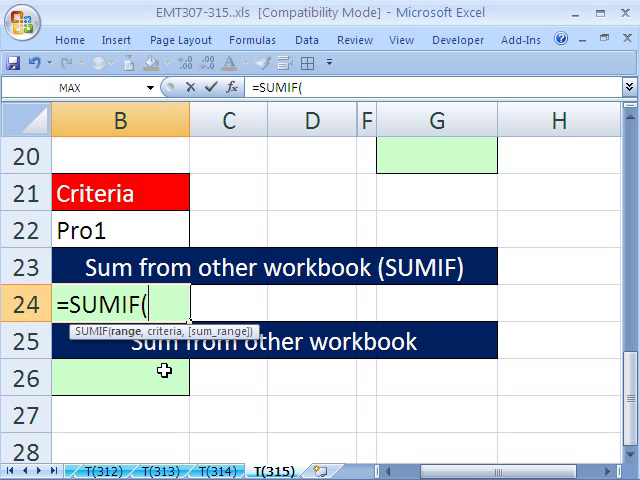
{"action": "type", "text": ","}
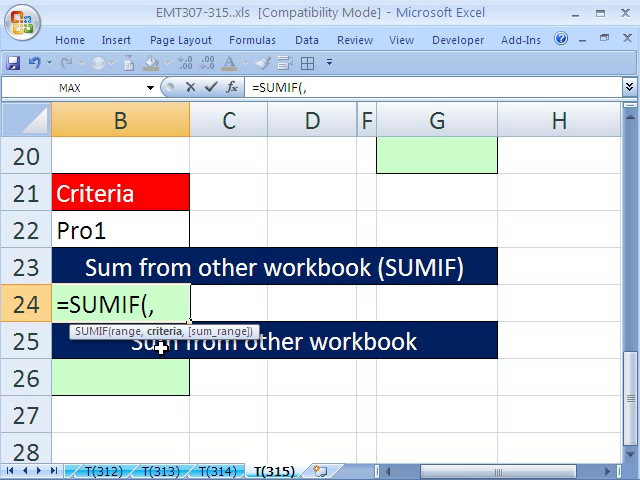
{"action": "left_click", "coordinate": [115, 228]}
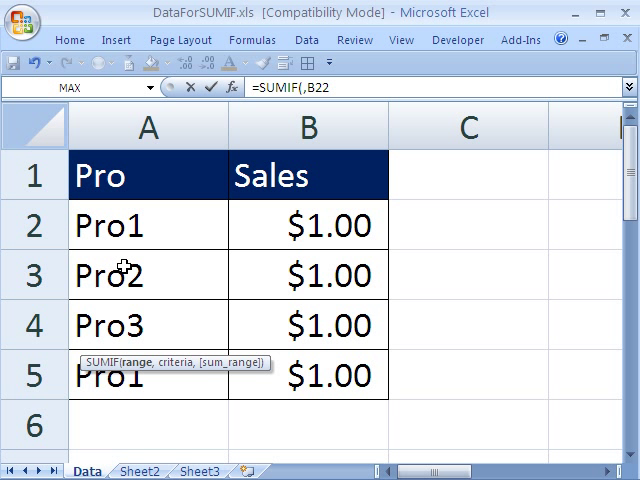
{"action": "mouse_move", "coordinate": [123, 222]}
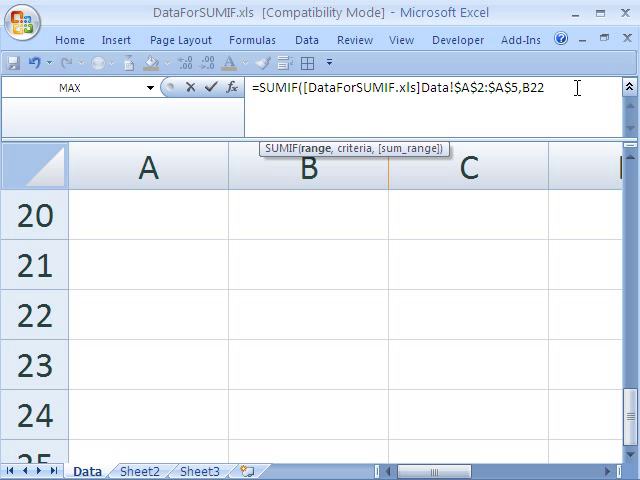
{"action": "type", "text": ","}
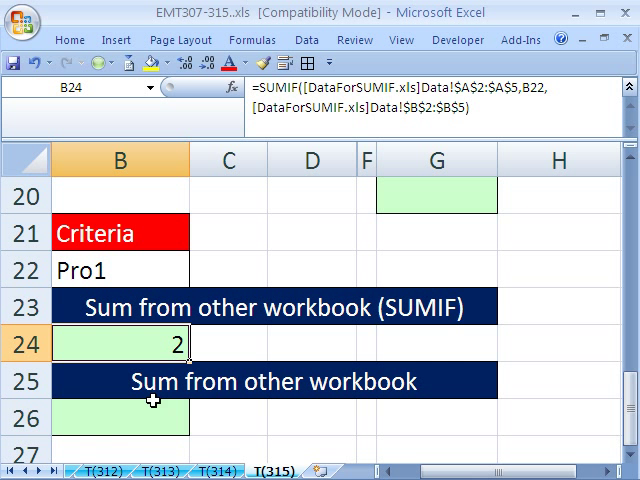
- Enter in B26 =SUMPRODUCT(--(DataForSUMIF Data!A2:A5=B22),Data!B2:B5) to total Pro1 sales
{"action": "left_click", "coordinate": [118, 410]}
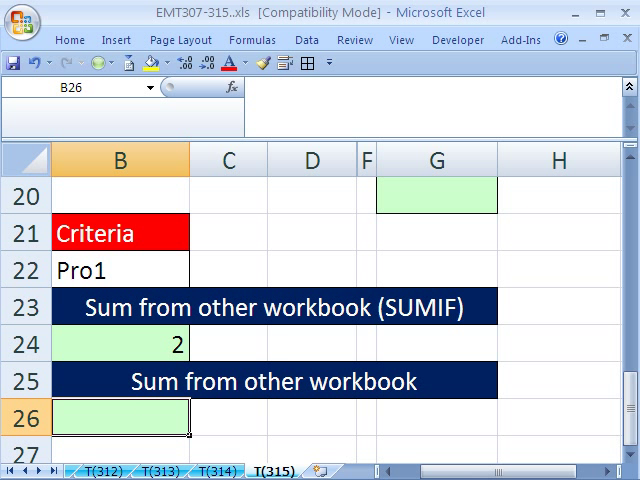
{"action": "type", "text": "=SUMPRODUCT("}
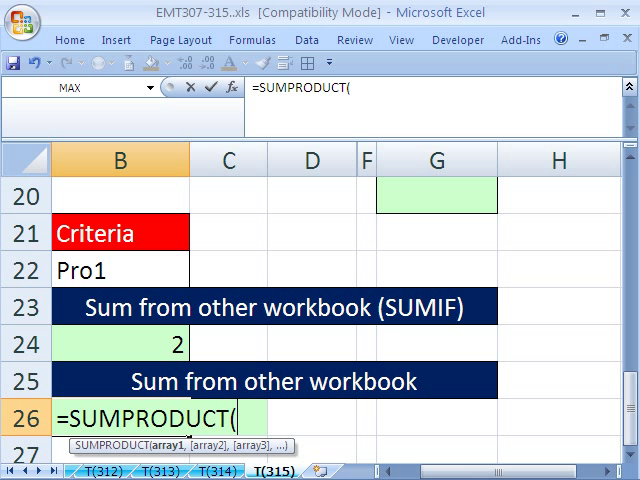
{"action": "type", "text": "--"}
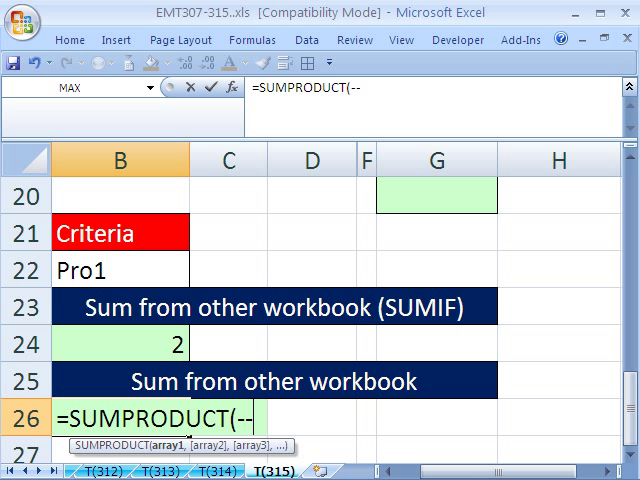
{"action": "type", "text": "("}
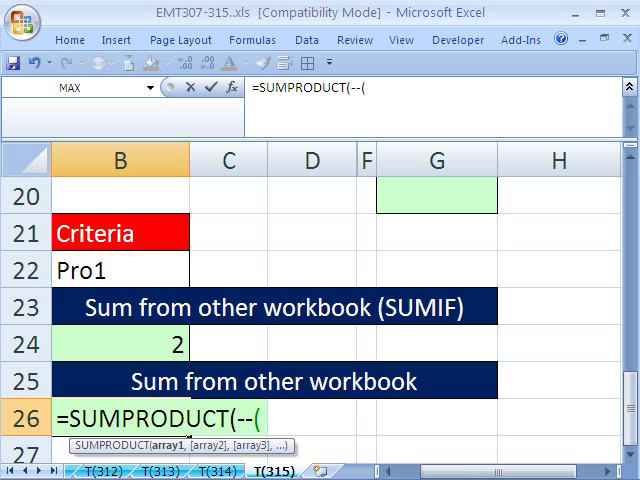
{"action": "type", "text": "="}
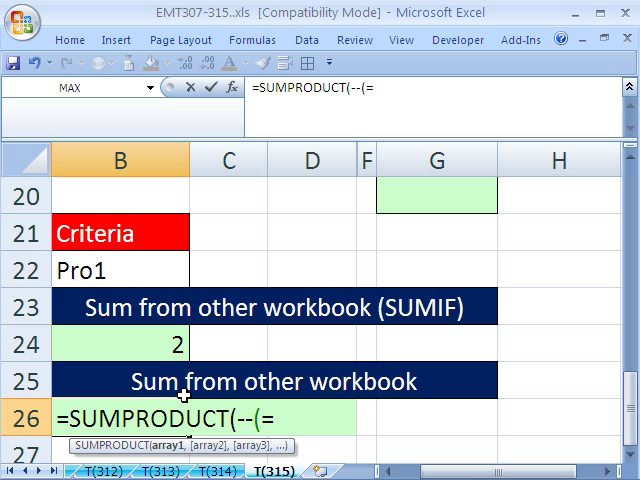
{"action": "left_click", "coordinate": [110, 271]}
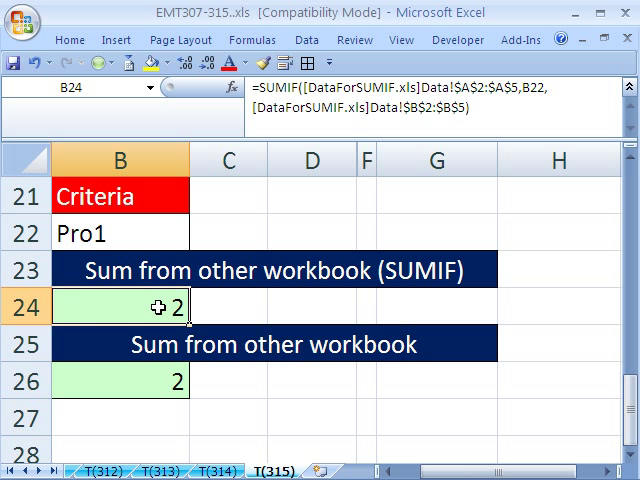
- Recalculate B24's SUMIF with DataForSUMIF closed to show #VALUE!, then reopen the workbook
{"action": "double_click", "coordinate": [145, 306]}
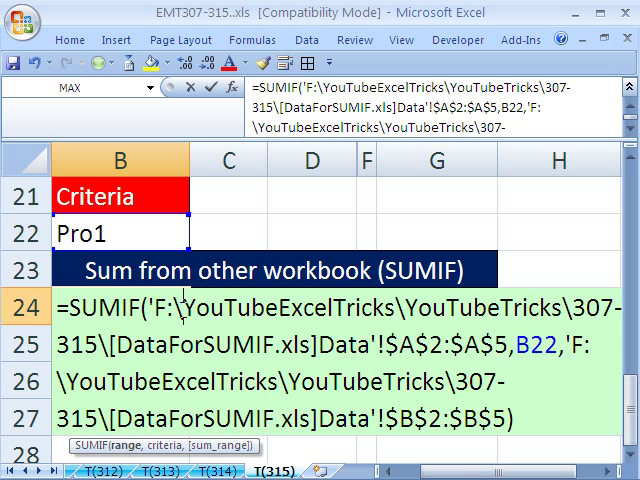
{"action": "mouse_move", "coordinate": [216, 341]}
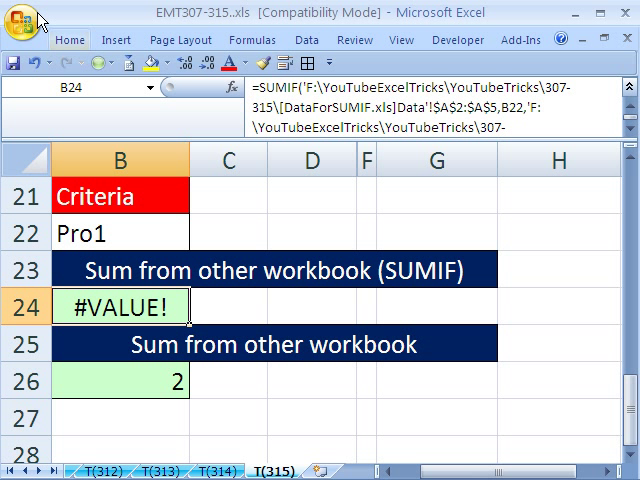
{"action": "left_click", "coordinate": [25, 22]}
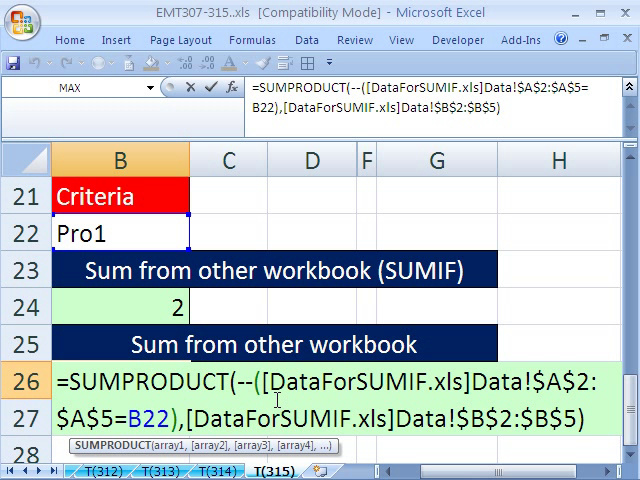
{"action": "mouse_move", "coordinate": [255, 288]}
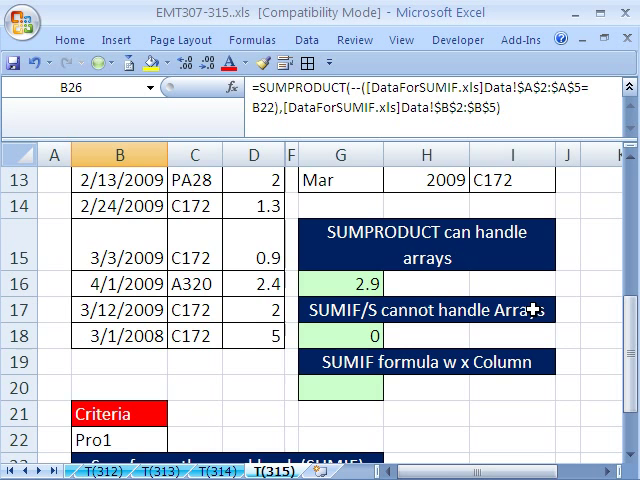
- Recheck G16's flight-hours SUMPRODUCT formula, confirming it still returns 2.9
{"action": "left_click", "coordinate": [340, 283]}
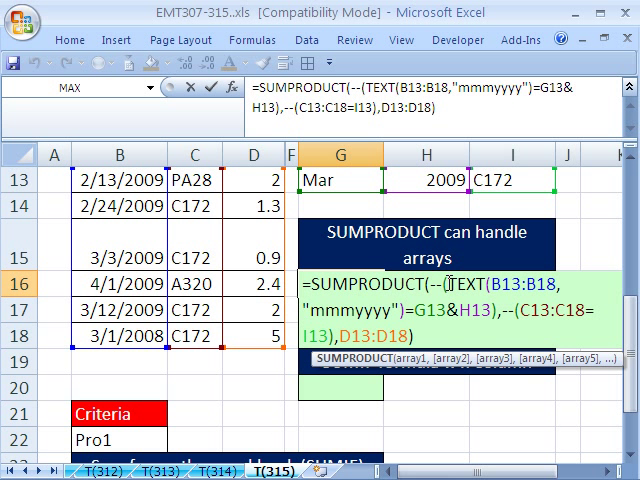
{"action": "key", "text": "Enter"}
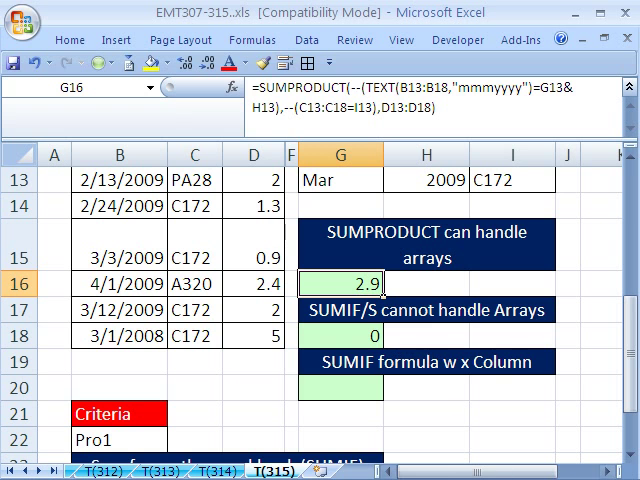